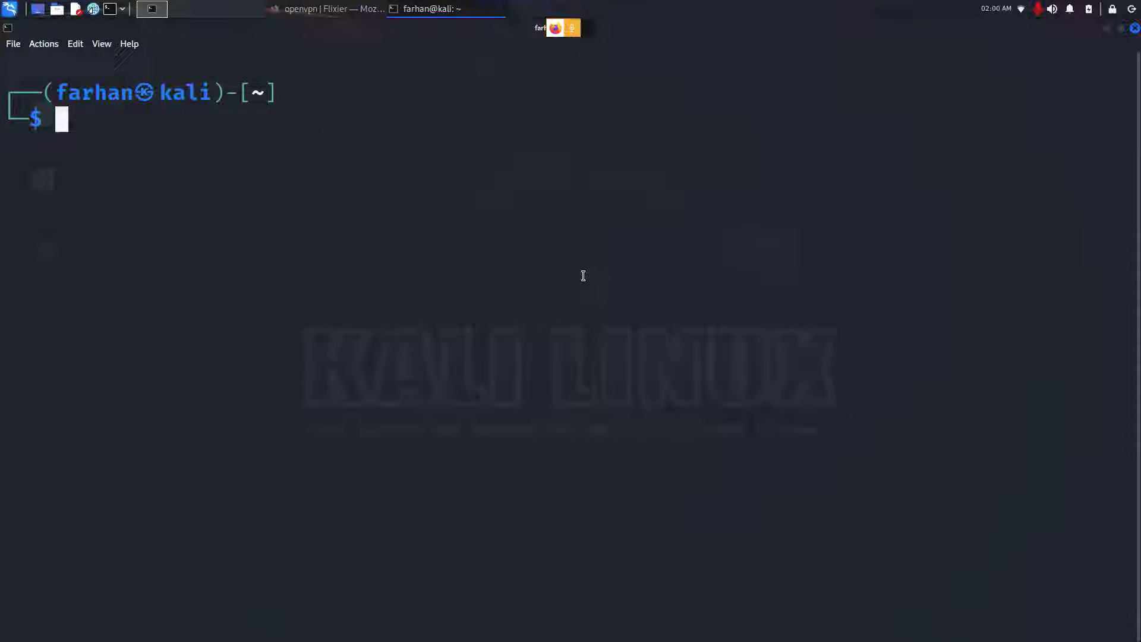
Run sudo apt update, then sudo apt install openvpn
type("sudo apt update")
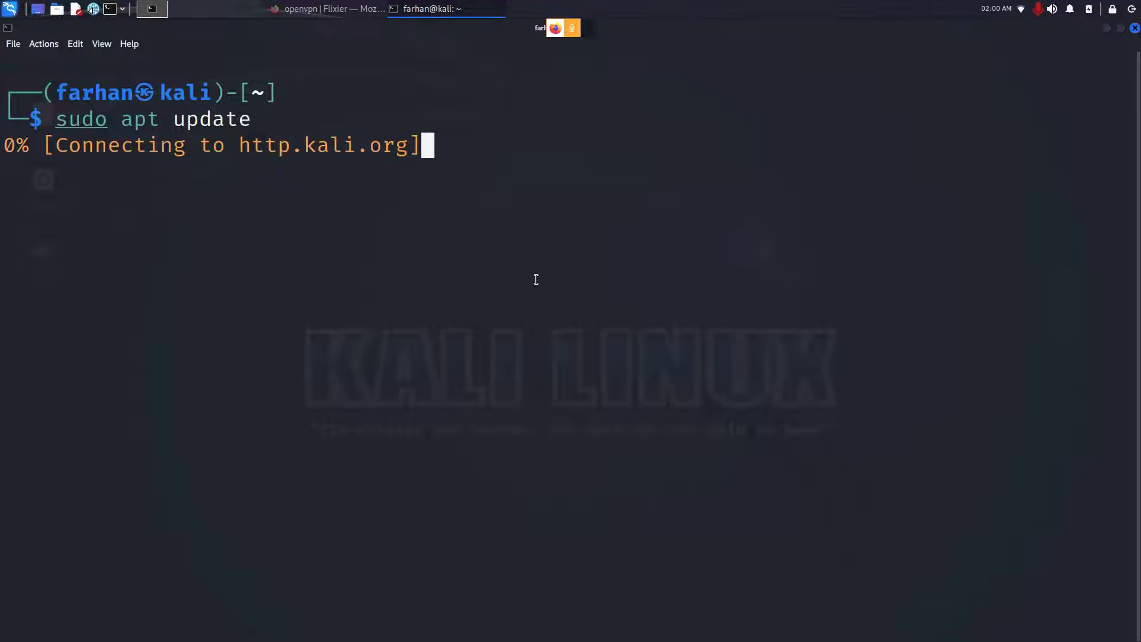
mouse_move(471, 287)
type("sudo apt")
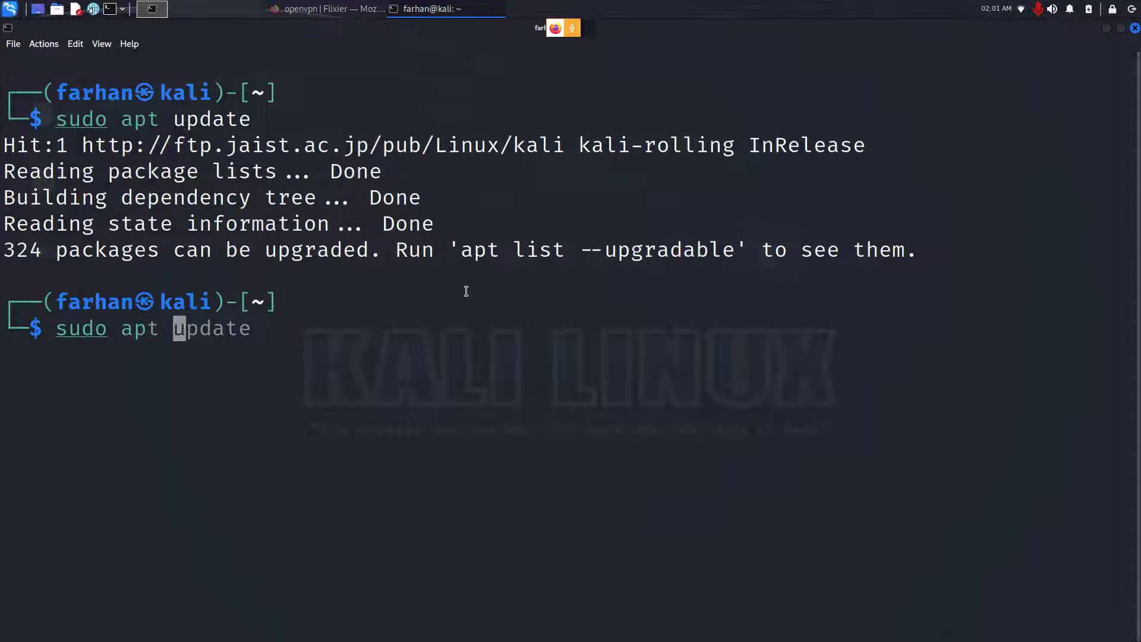
type("install openvpn")
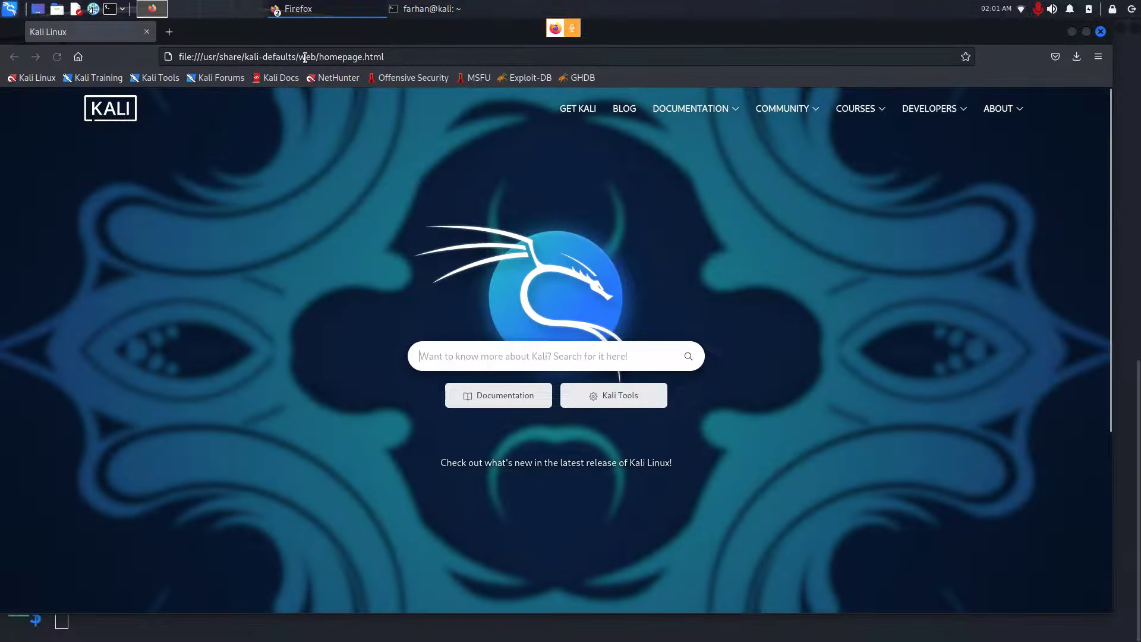
Download the CA198 Canadian server bundle from vpnbook.com's OpenVPN tab and open its folder
type("vpnbook.com/")
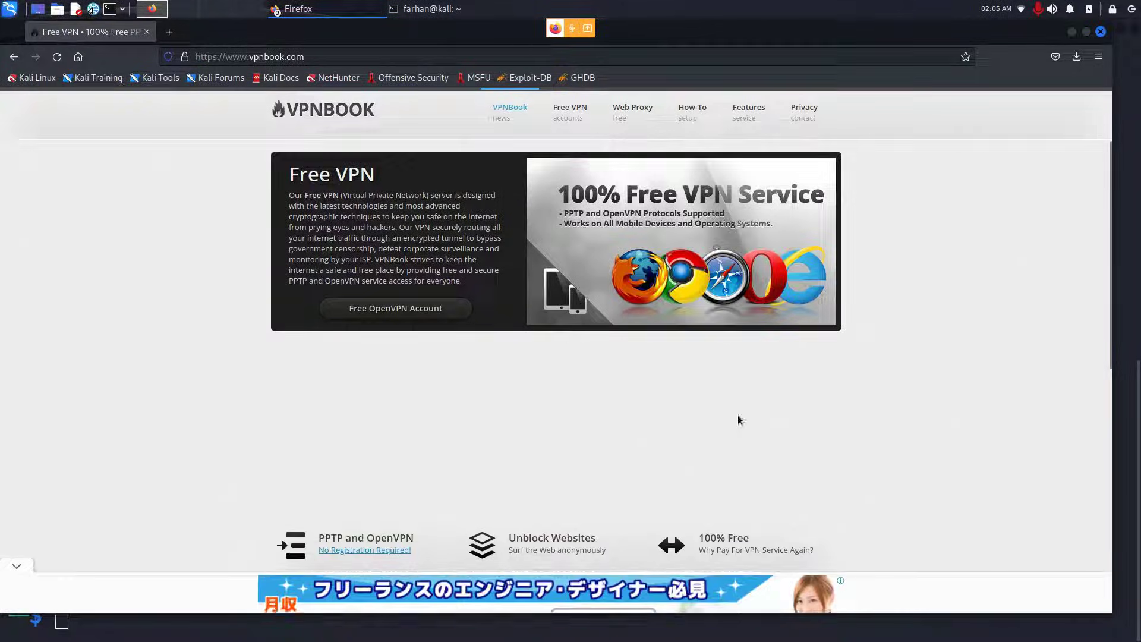
scroll("down", 3)
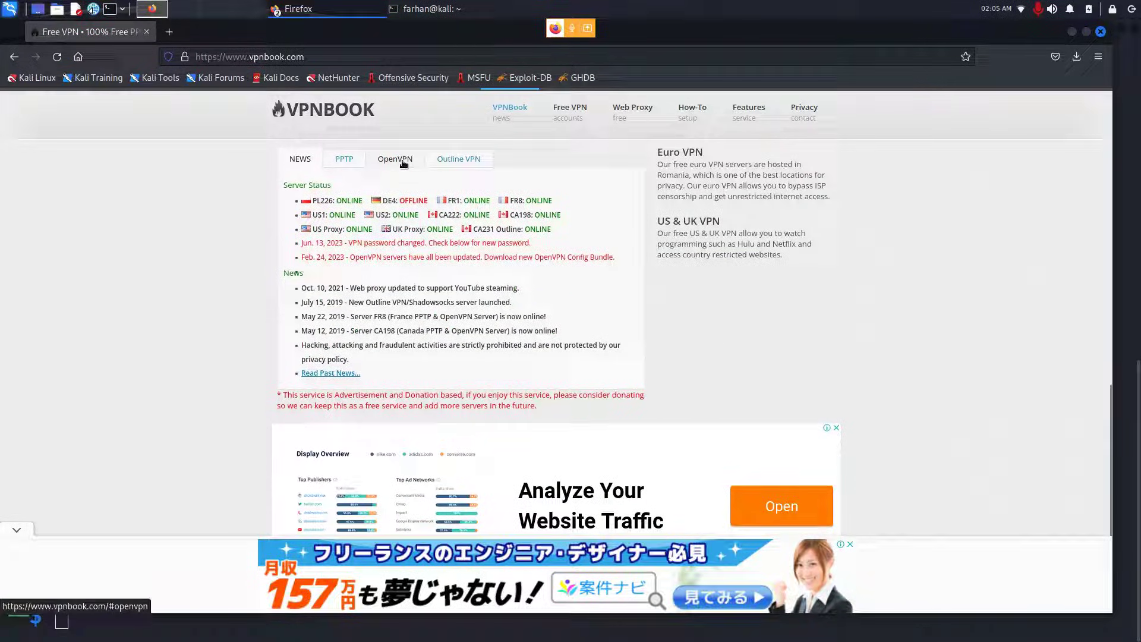
left_click(395, 159)
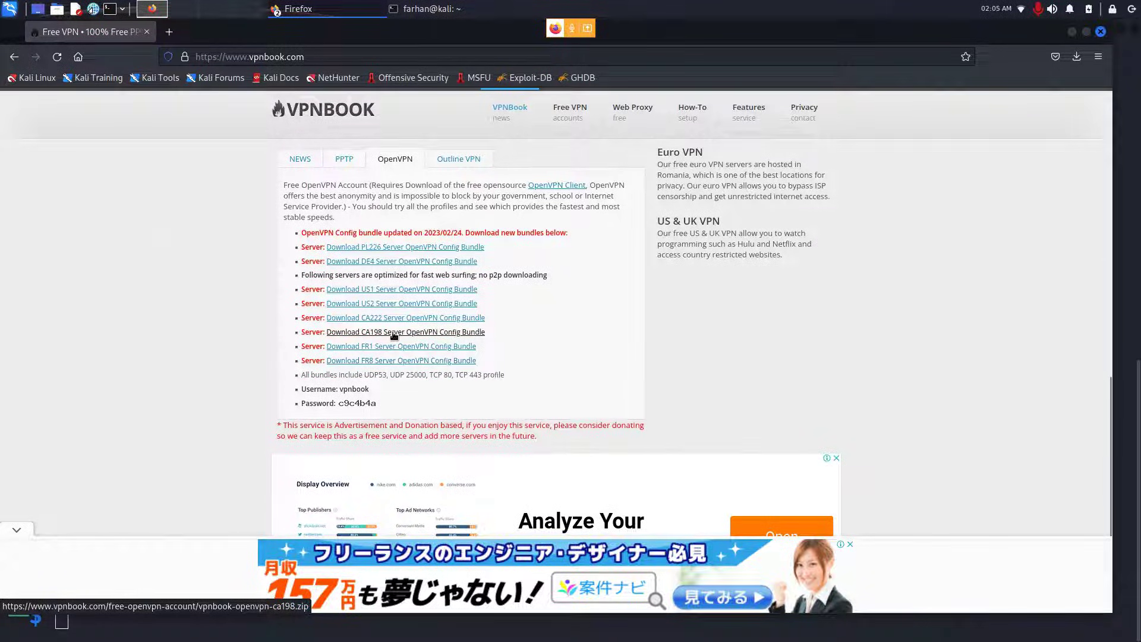
left_click(406, 331)
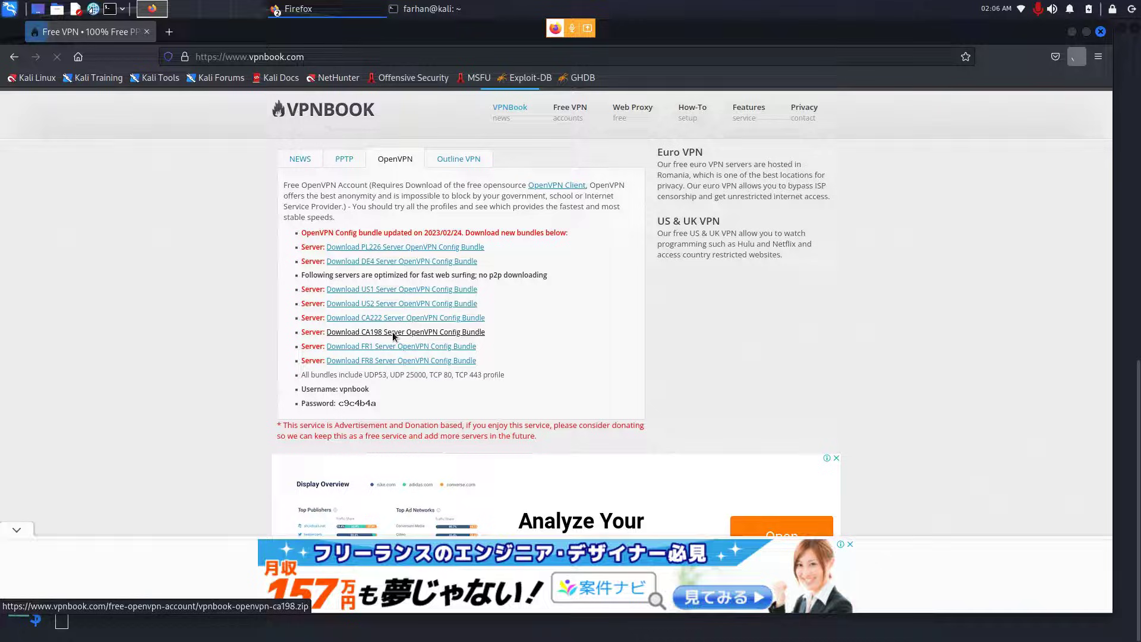
left_click(405, 331)
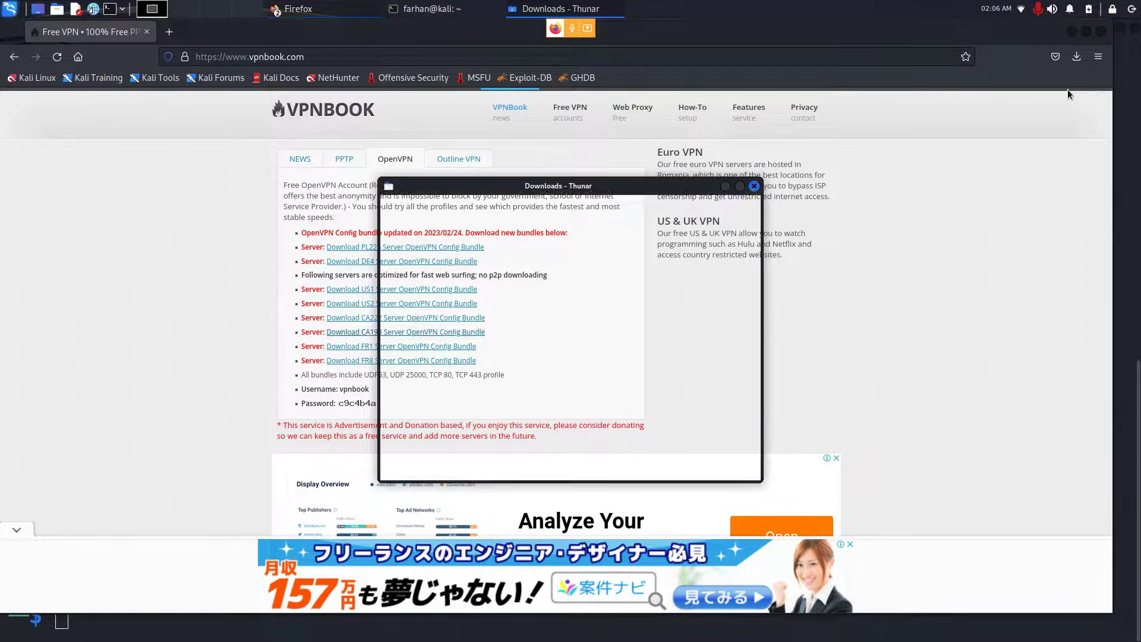
Extract vpnbook-openvpn-ca198.zip here into its own folder
right_click(522, 266)
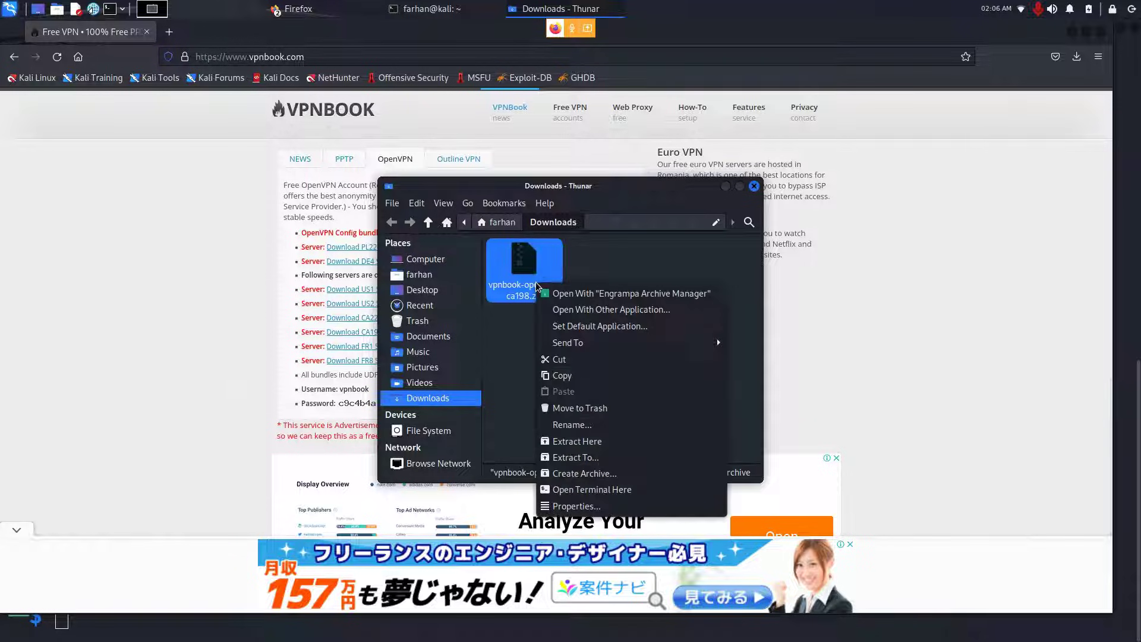
mouse_move(575, 457)
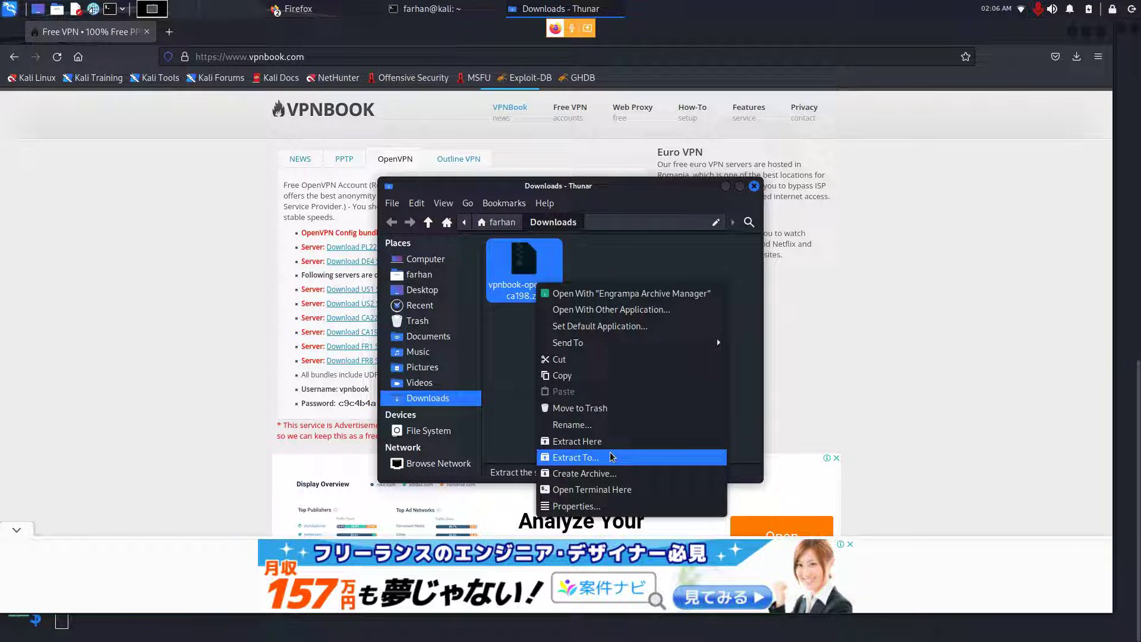
mouse_move(572, 424)
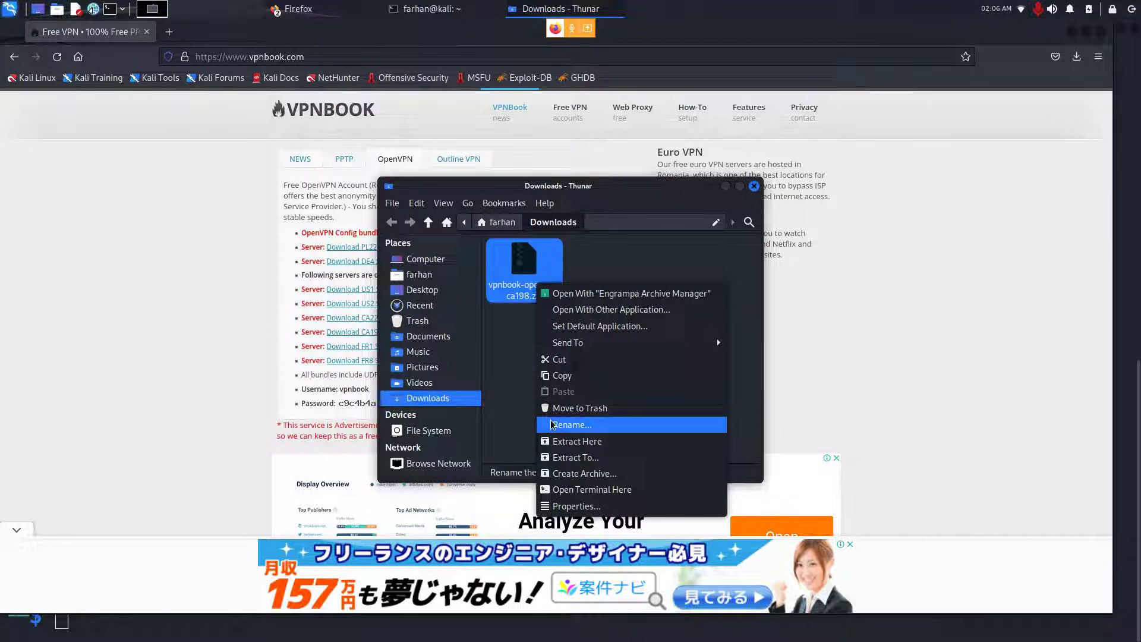
mouse_move(639, 310)
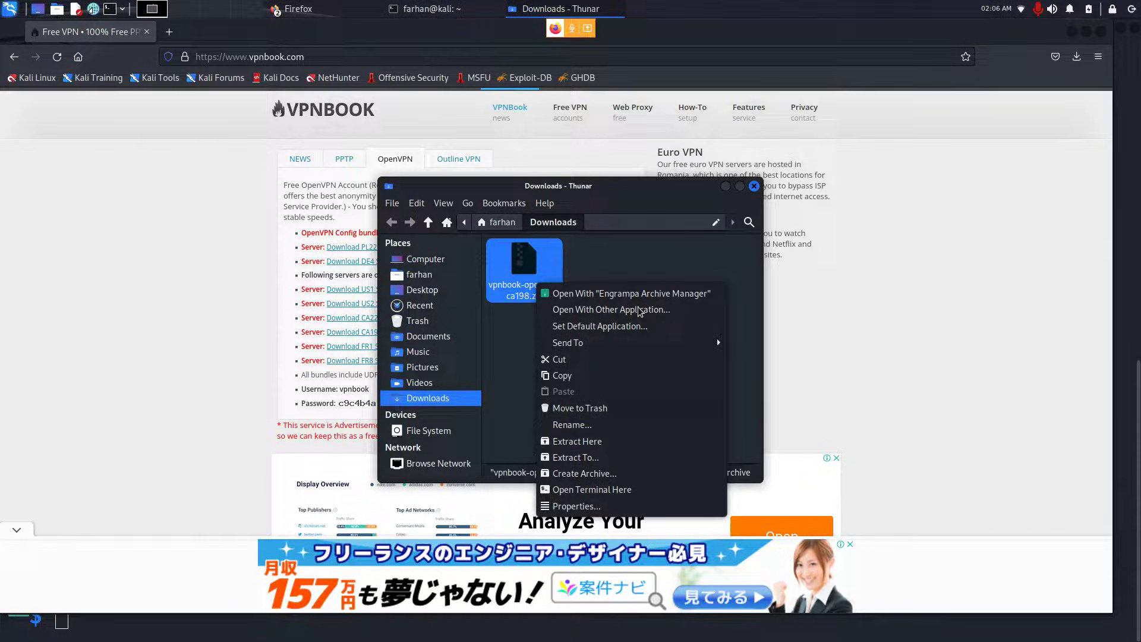
left_click(577, 441)
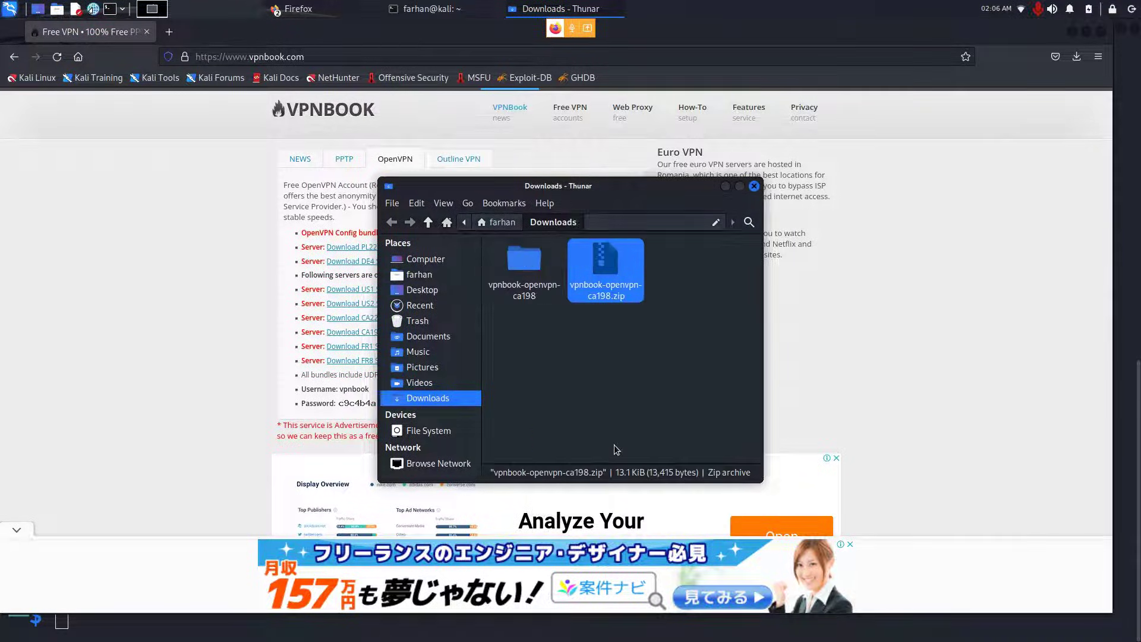
left_click(437, 8)
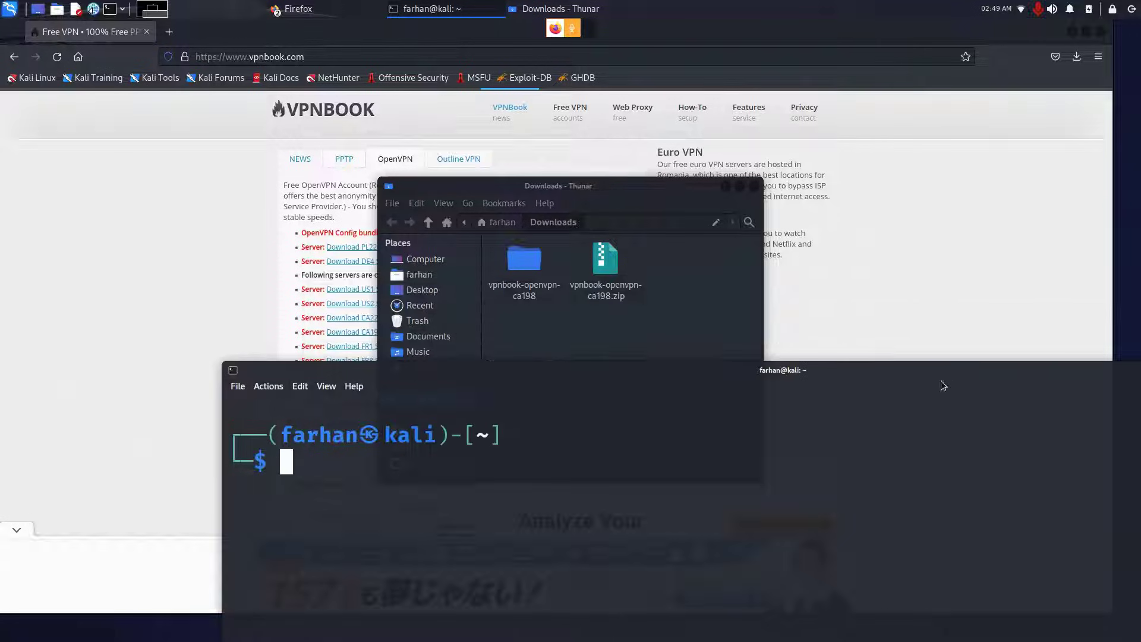
Check the current directory with pwd, cd into Downloads, and list its contents
type("pwd")
type("ls")
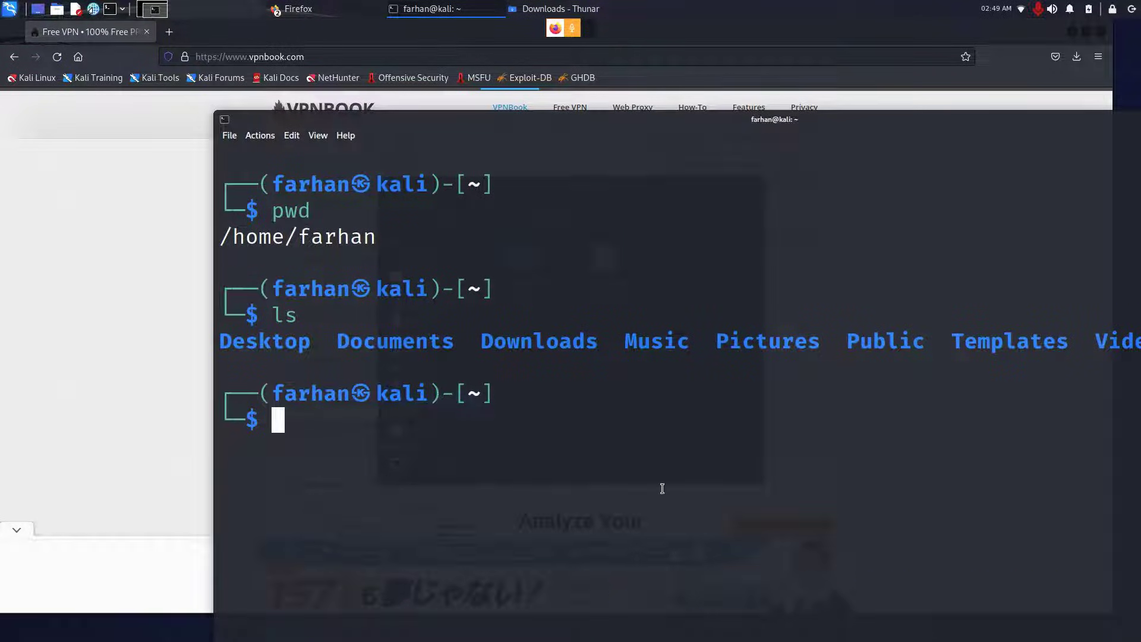
type("cd Downloads")
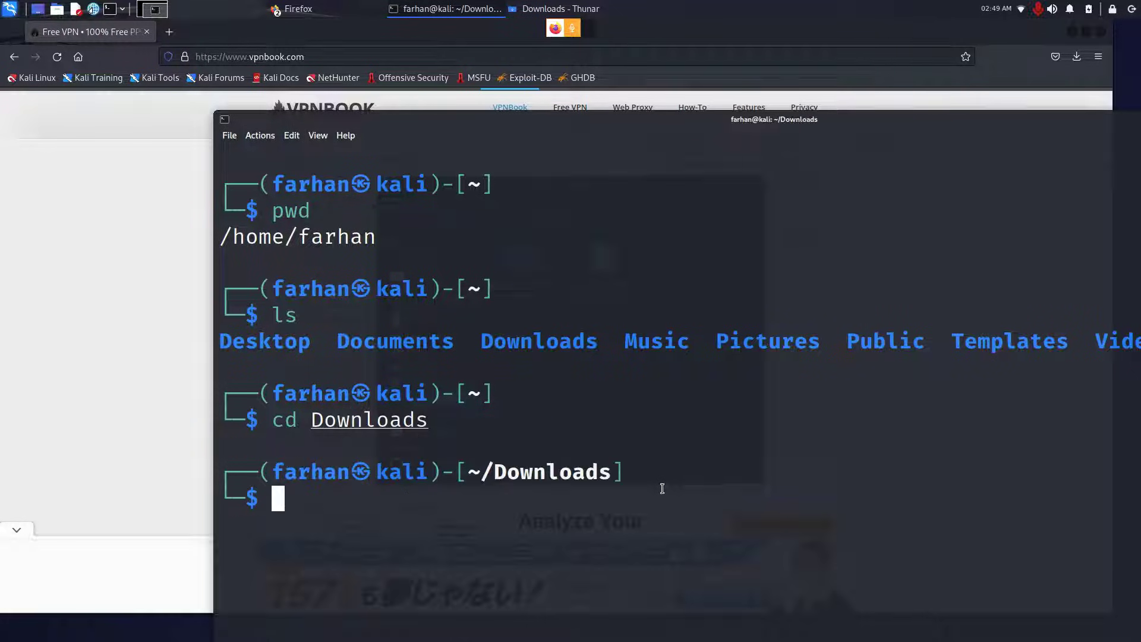
type("ls")
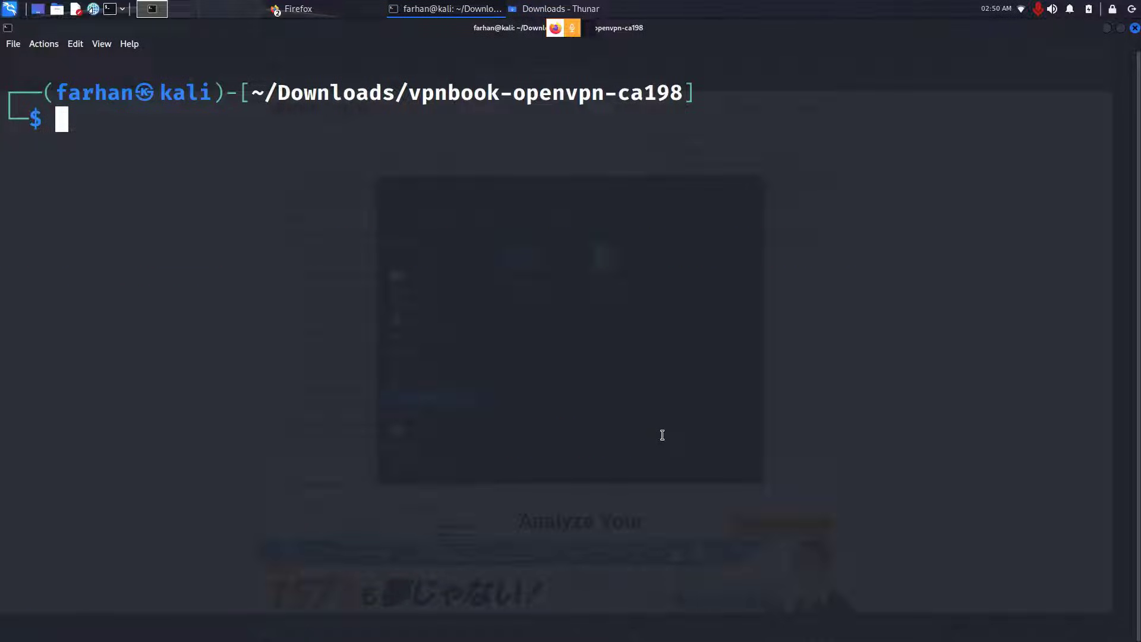
Launch openvpn with vpnbook-ca198-udp25000.ovpn and authenticate as user vpnbook with its password
type("sudo openvpn vpnbook-ca198-udp25000.ovpn")
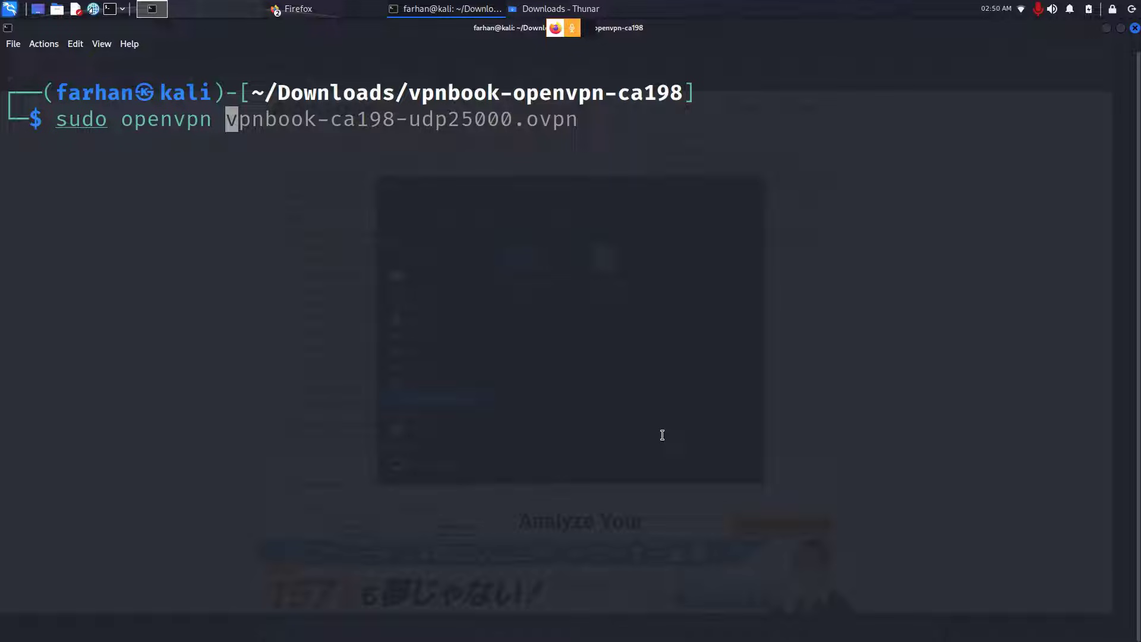
key("Tab")
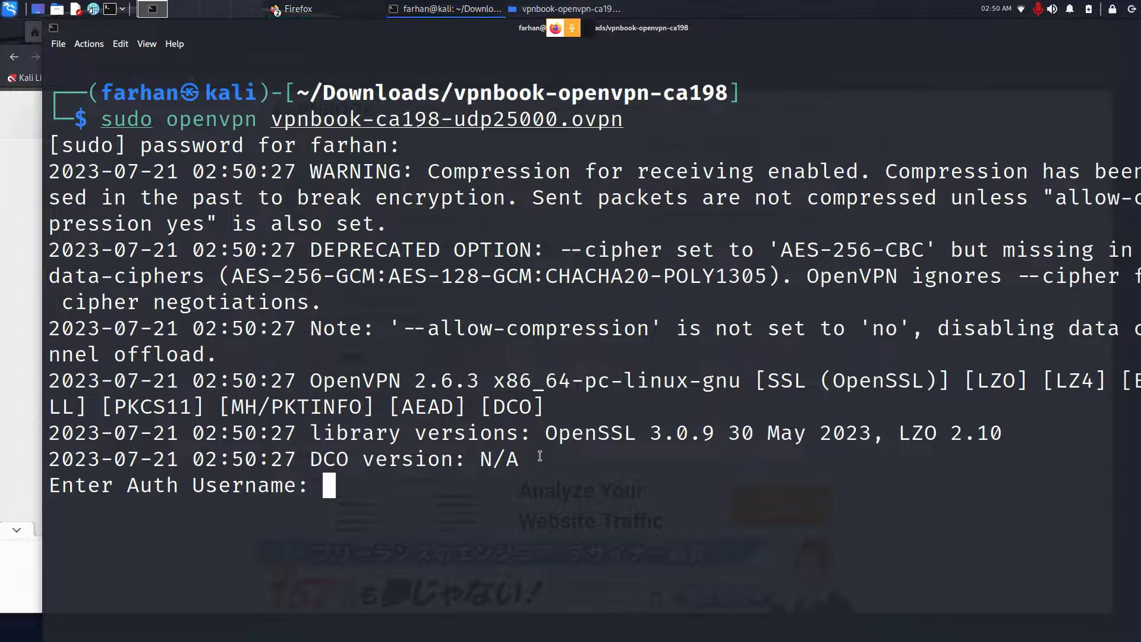
type("vpnbook")
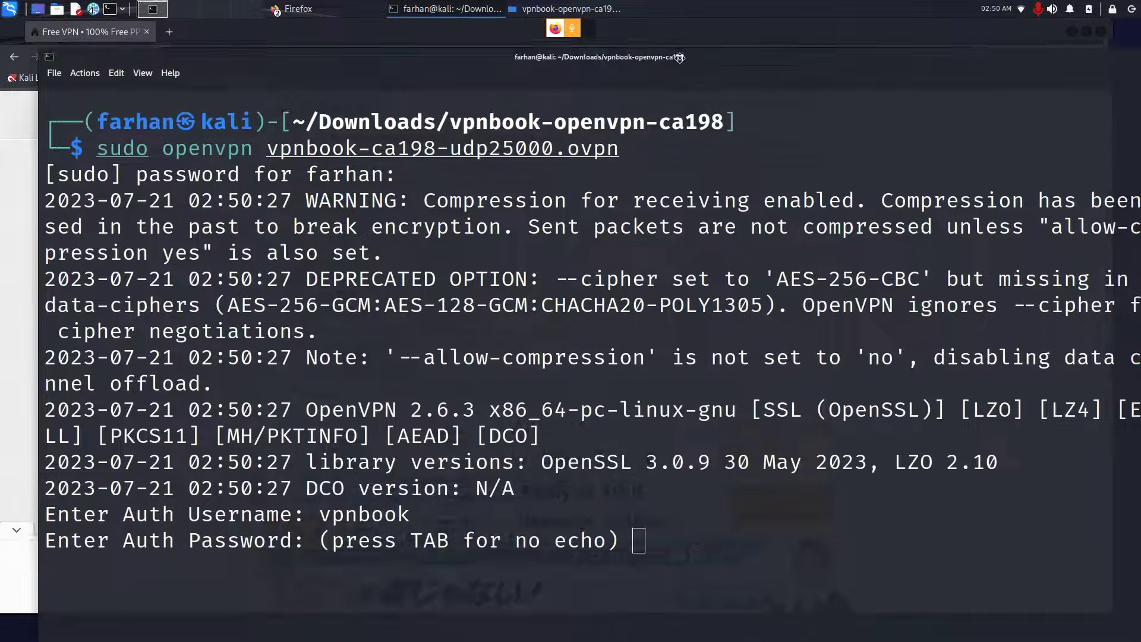
type("*")
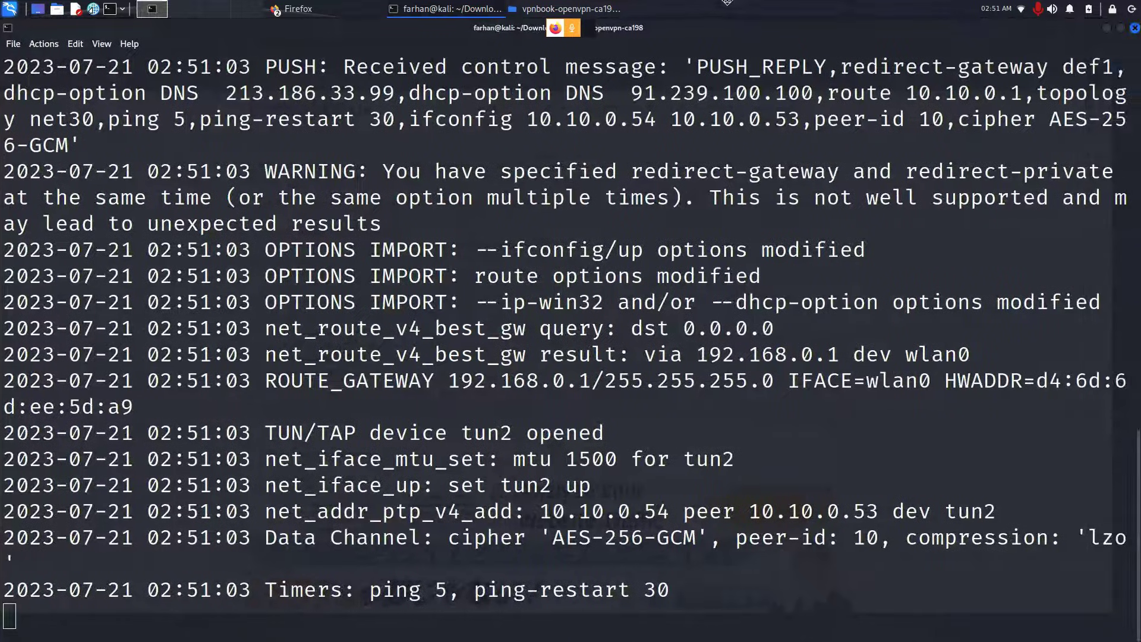
Scroll down and highlight the 'Initialization Sequence Completed' message
scroll("down", 3)
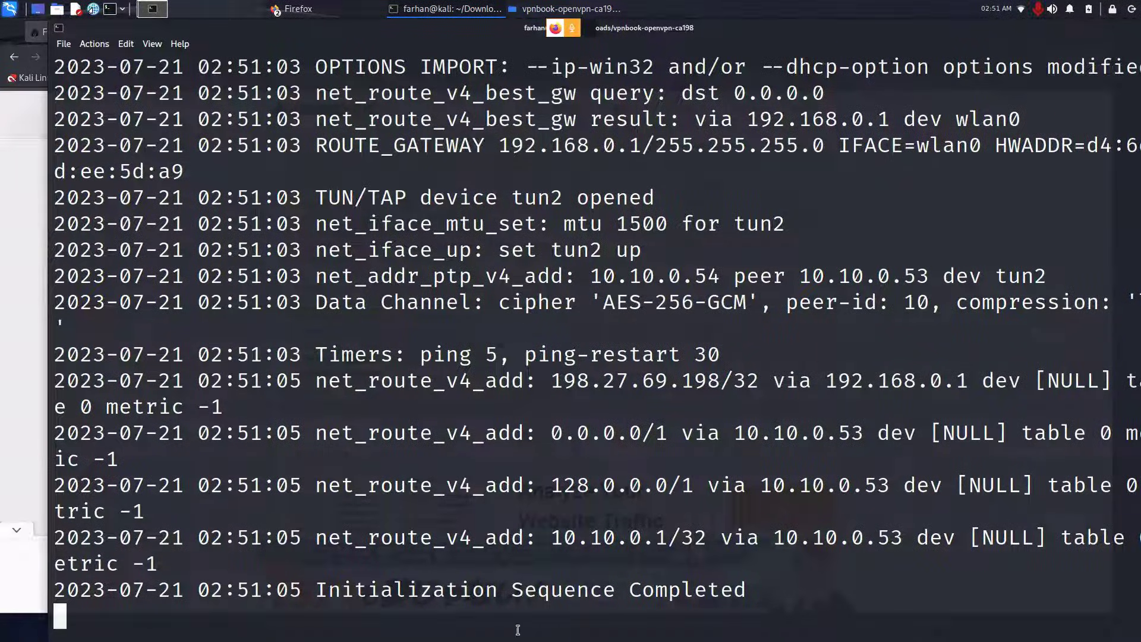
left_click_drag(315, 590, 590, 590)
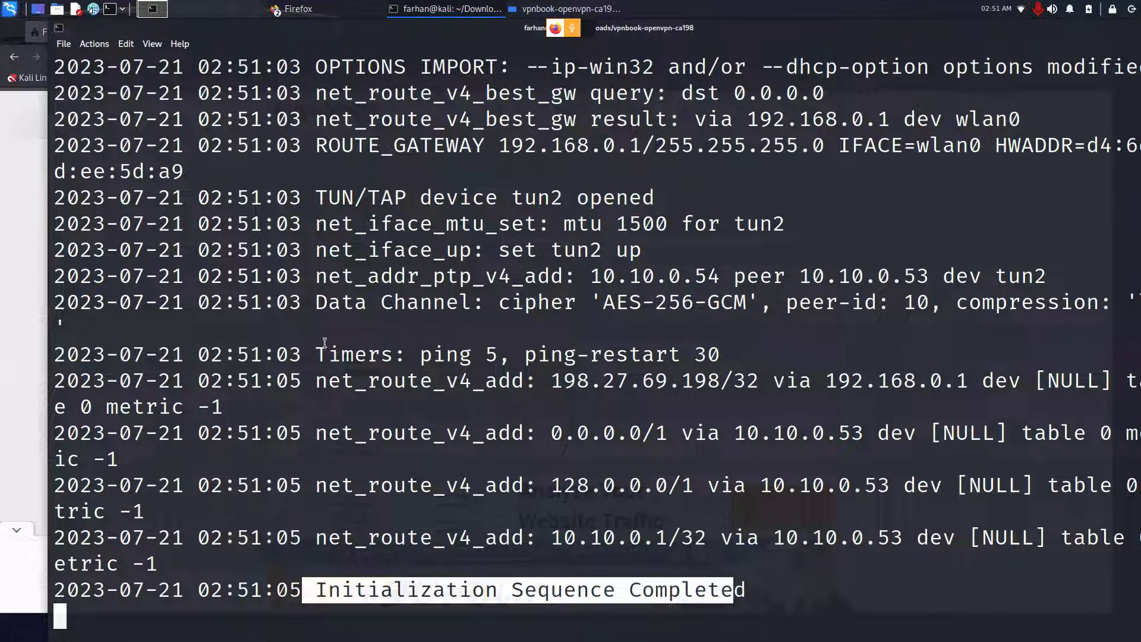
mouse_move(1, 358)
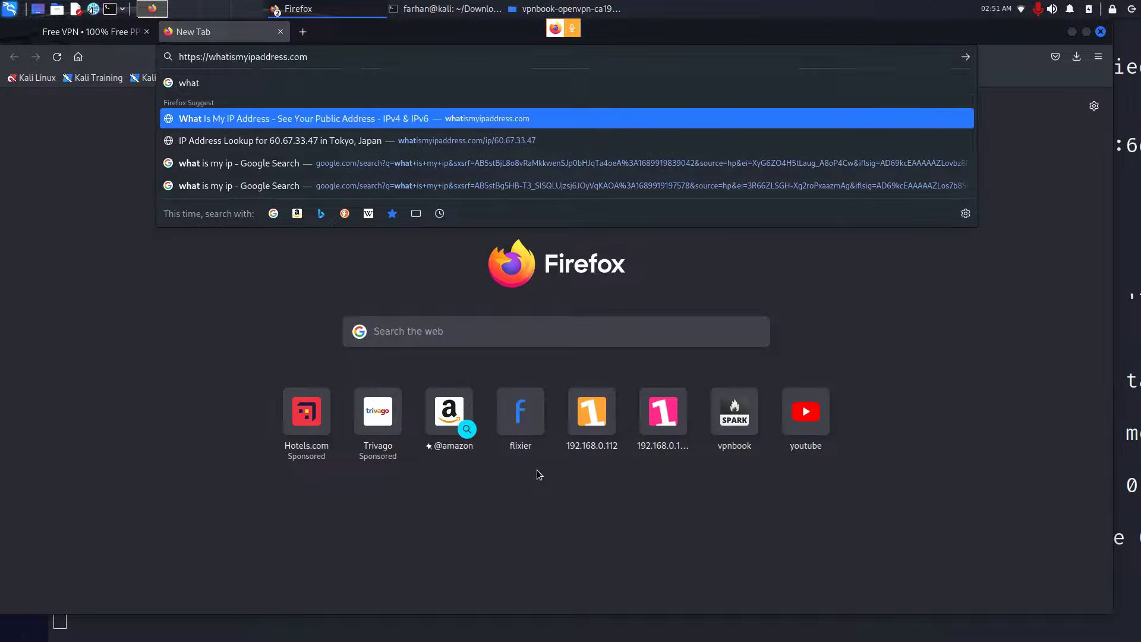
Open whatismyipaddress.com and check it shows IP 198.27.69.198 in Toronto, Canada
left_click(310, 119)
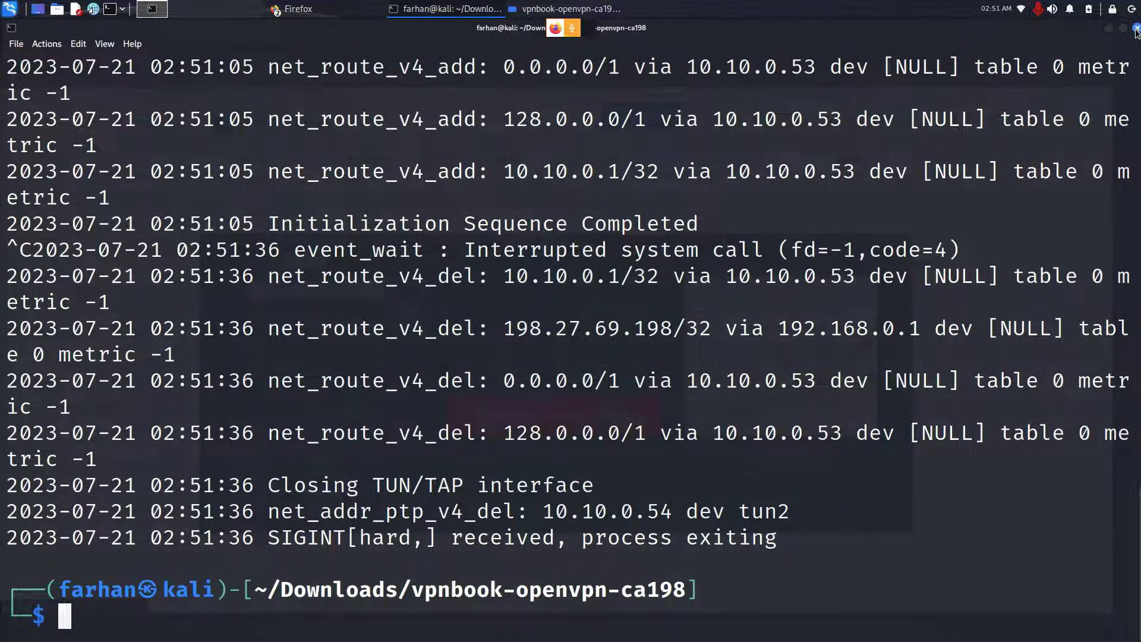
left_click(295, 9)
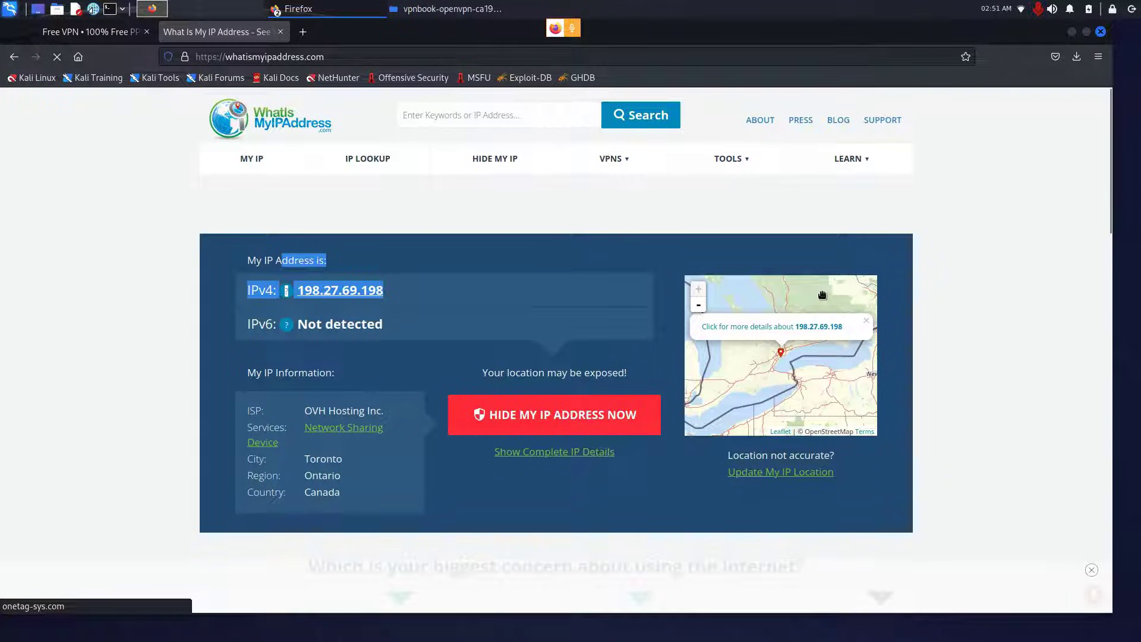